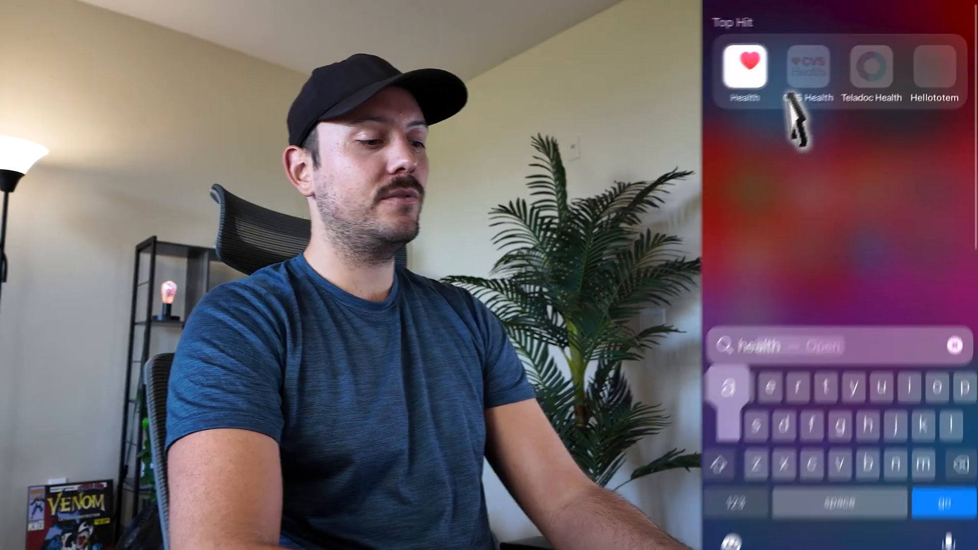
# Launch the Health app from the Spotlight top hit for 'health'.
pyautogui.click(745, 68)
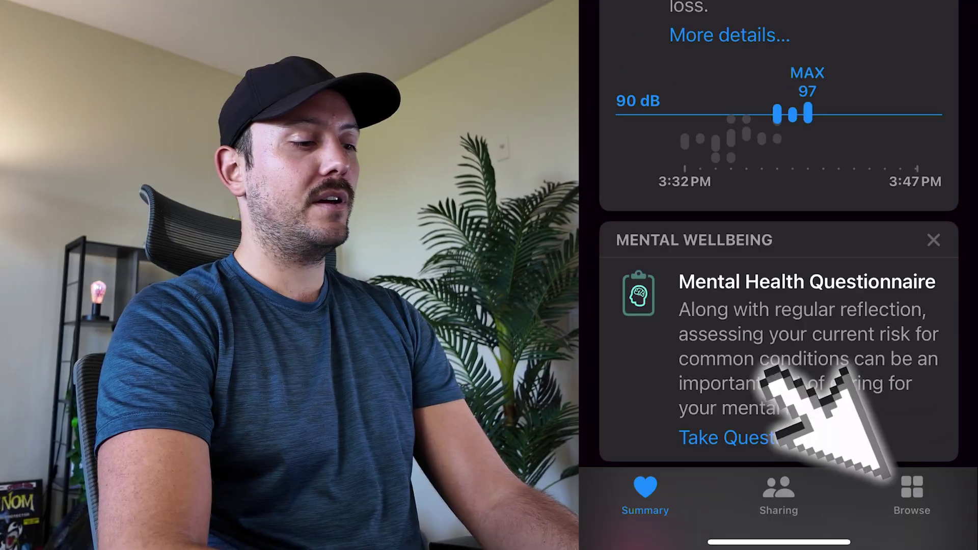
# Go to the Browse list of health categories to reach Sleep.
pyautogui.click(911, 496)
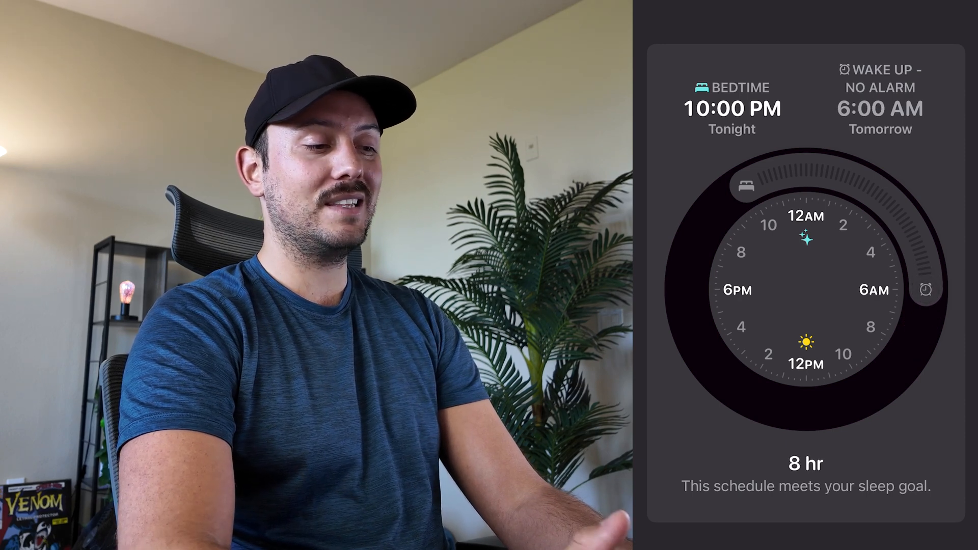
# Keep Early Riser as the alarm sound and return to the wake-up alarm options.
pyautogui.scroll(-3)
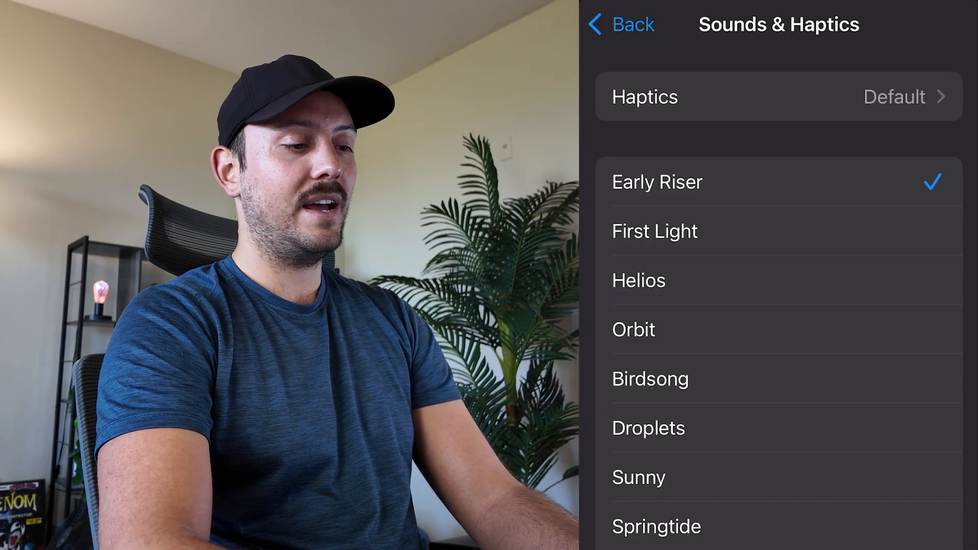
pyautogui.click(619, 24)
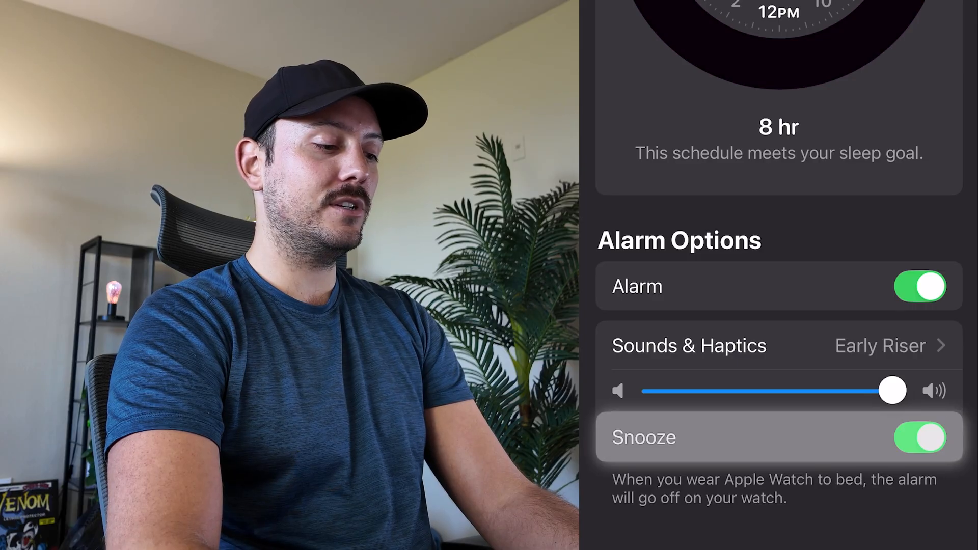
# Save the 10:00 PM bedtime and 6:00 AM alarm schedule with Done.
pyautogui.scroll(3)
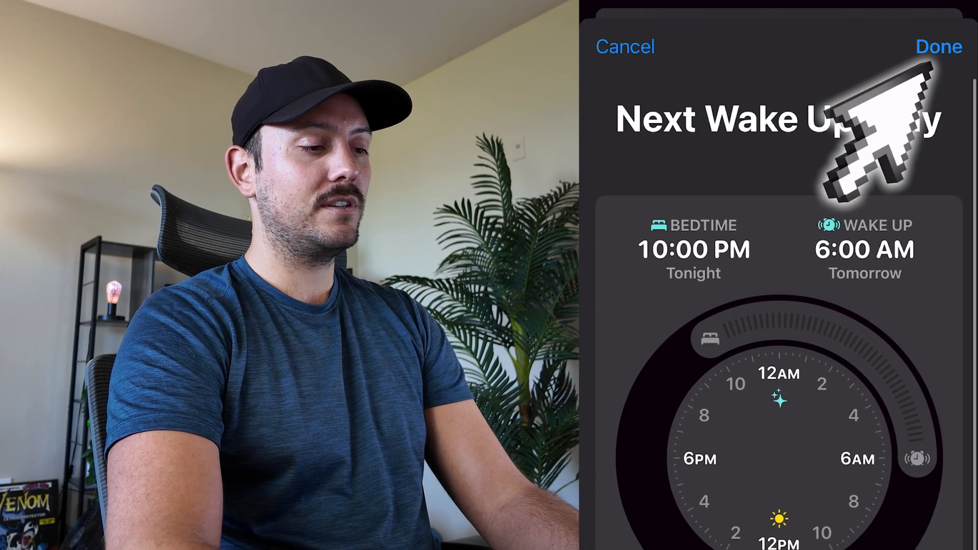
pyautogui.click(938, 46)
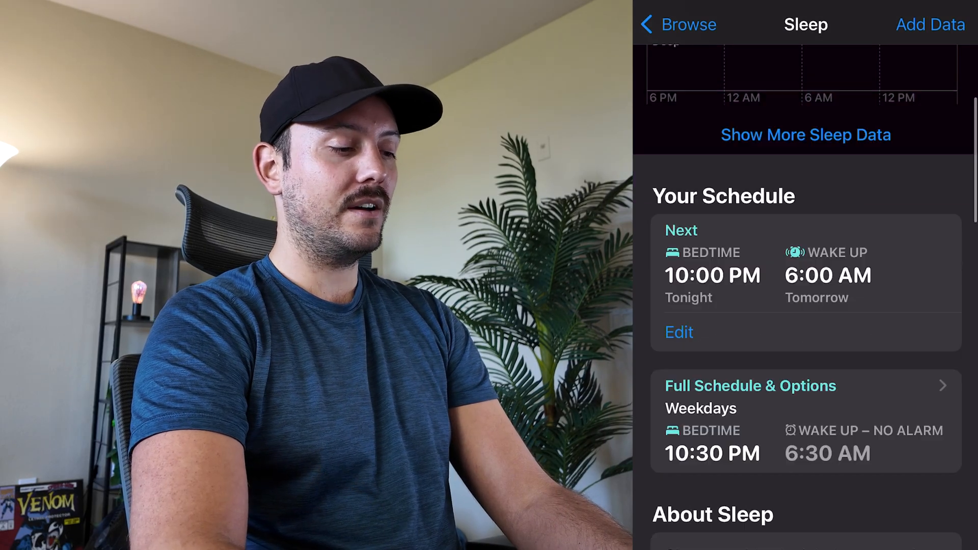
# Bring up Full Schedule & Options from the Sleep page.
pyautogui.scroll(3)
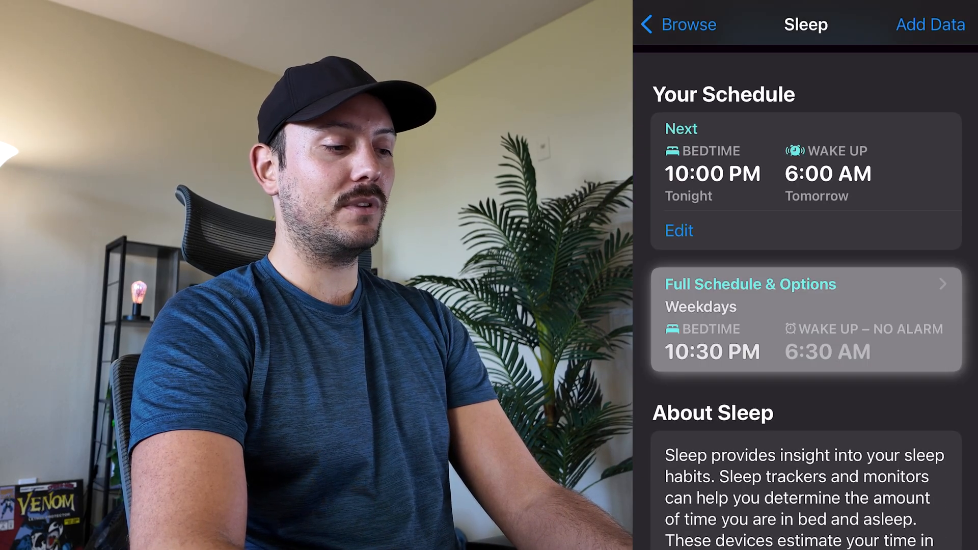
pyautogui.click(751, 284)
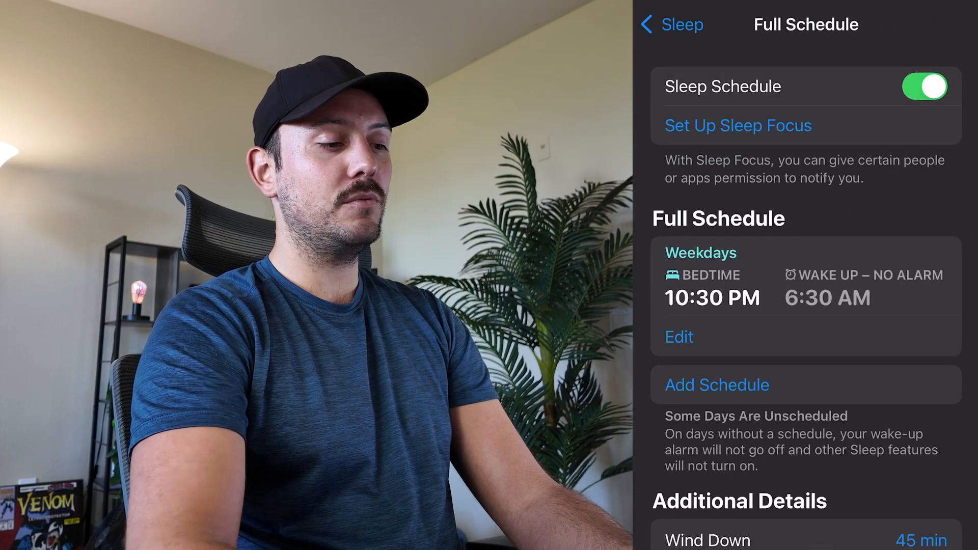